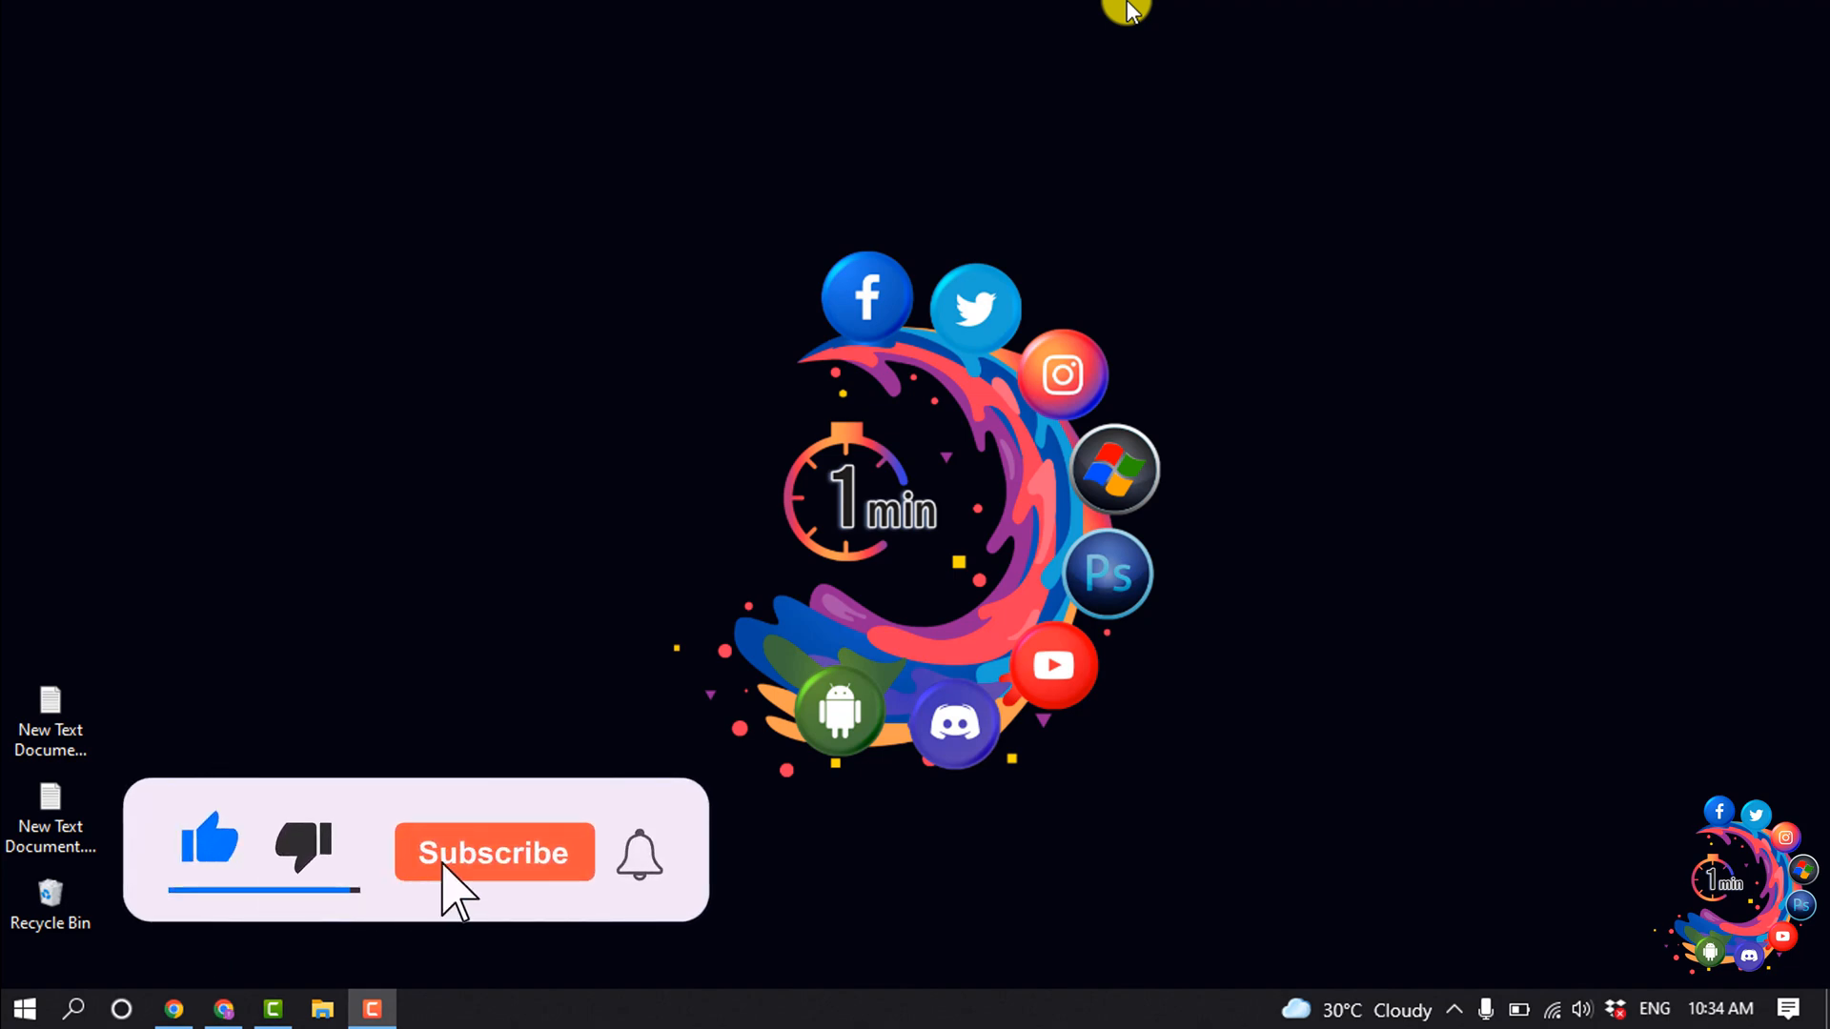
Step: Open the HOWTO1MINUTE Squarespace site editor in Chrome from the taskbar
click(492, 852)
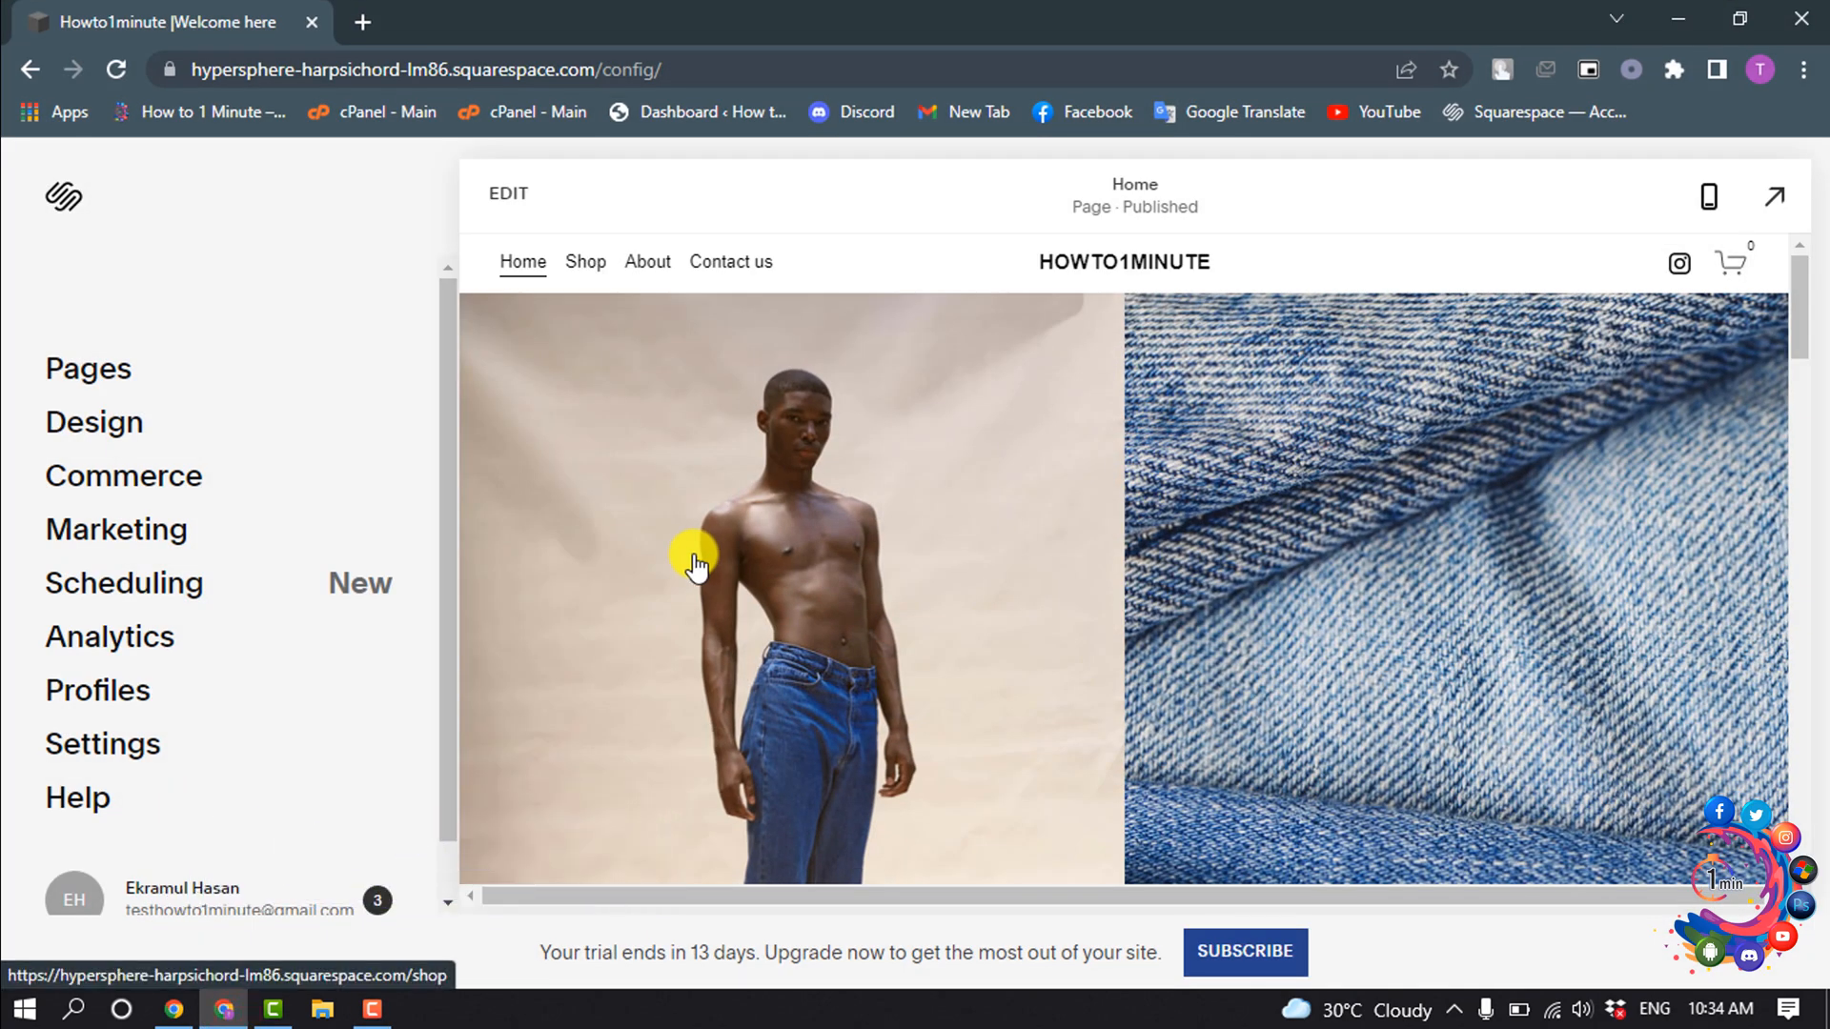
Step: Go to Commerce and open Product Reviews under Selling Tools
click(122, 476)
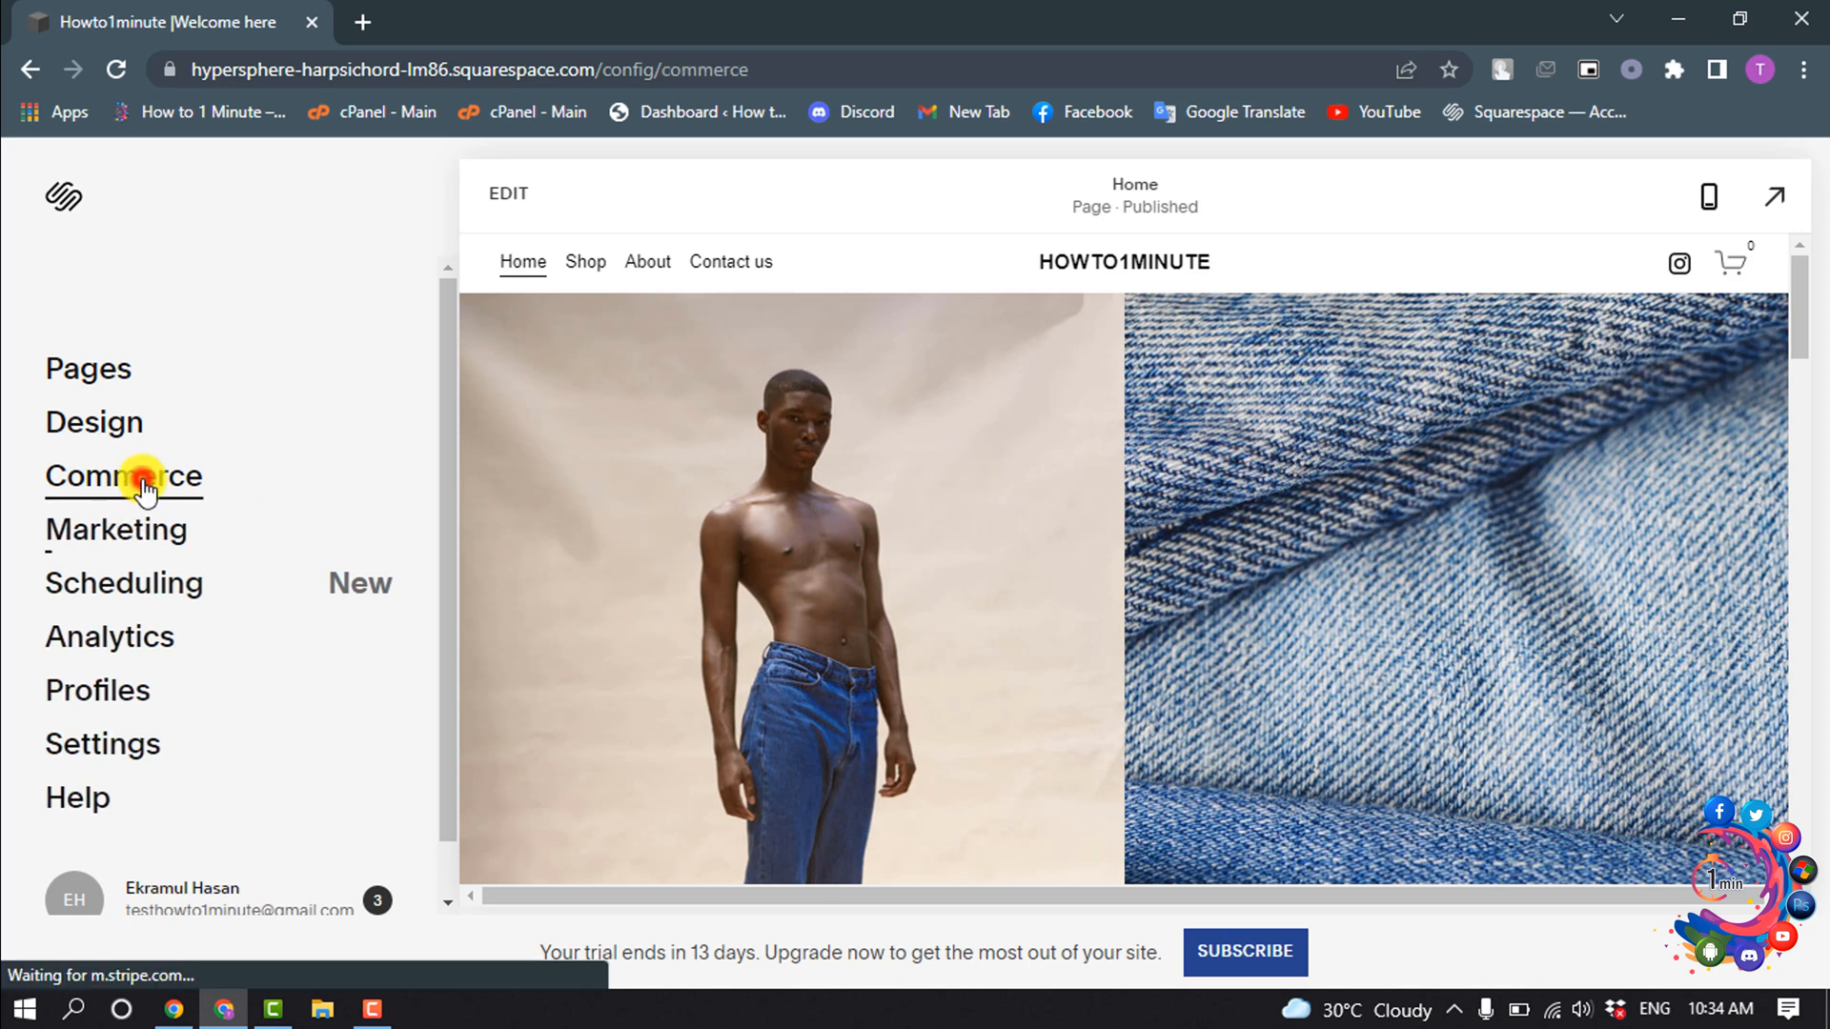
click(122, 476)
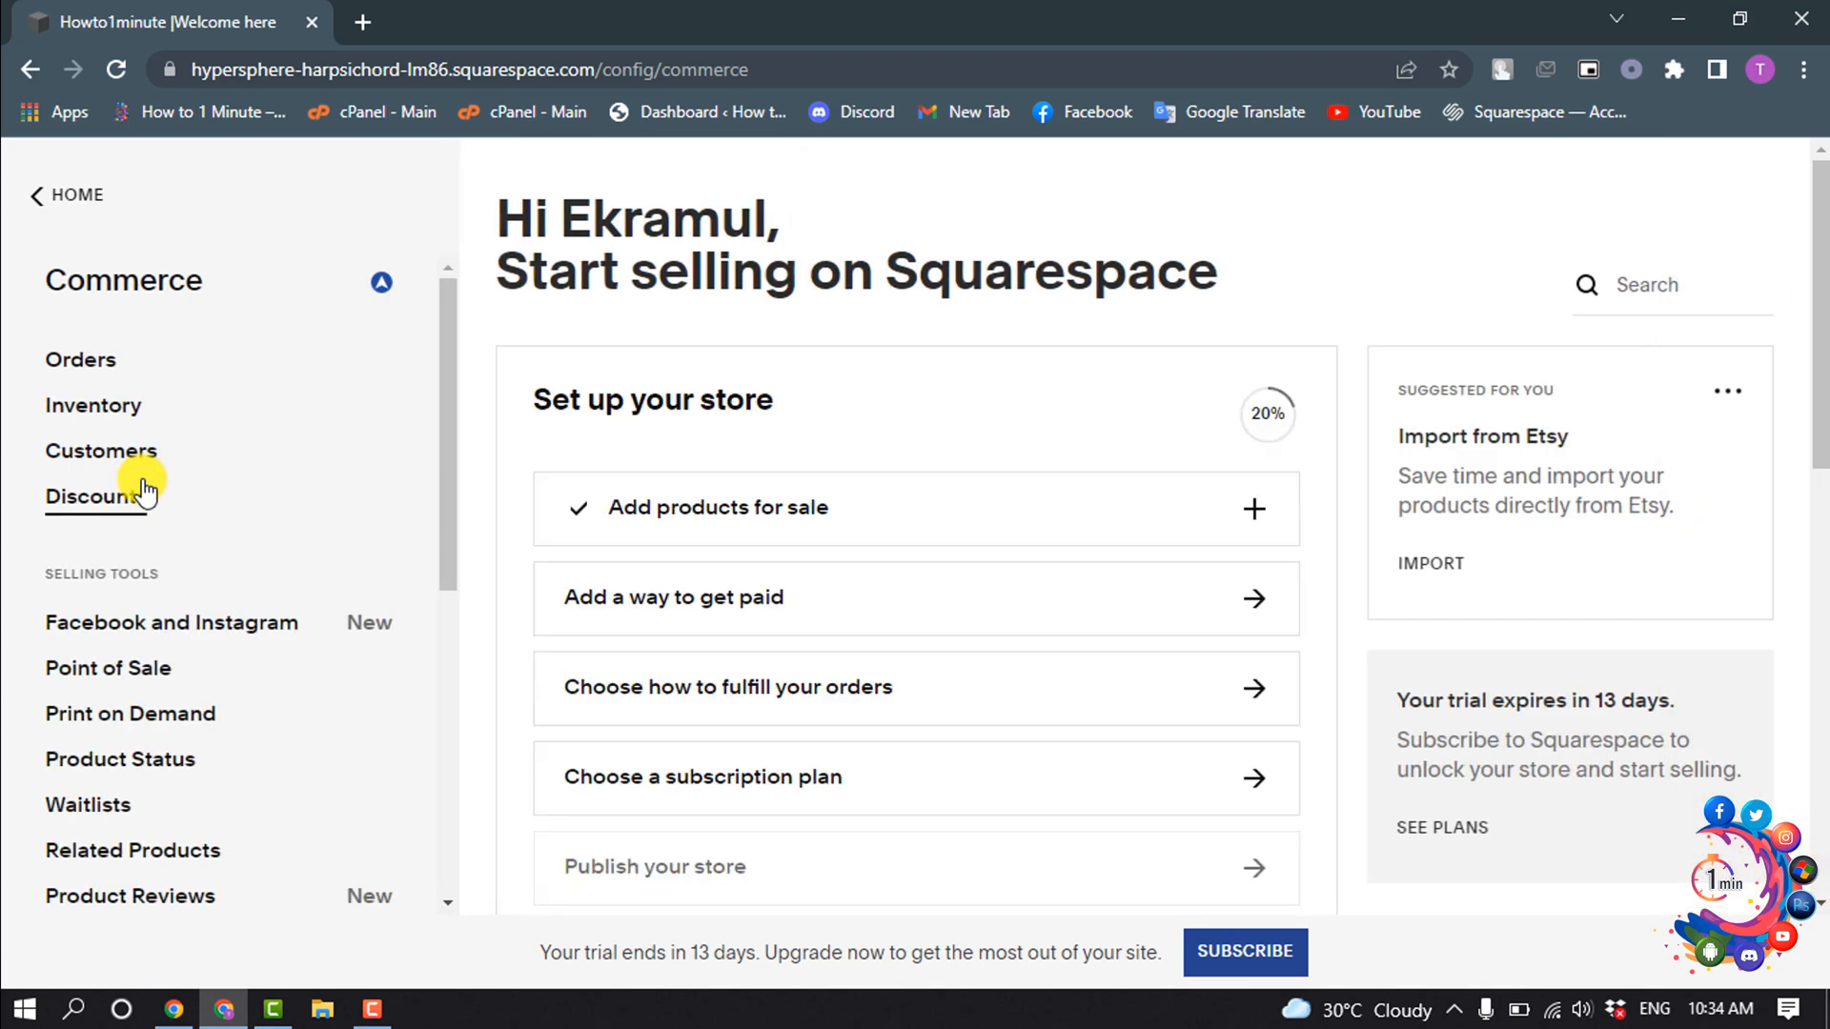
click(129, 895)
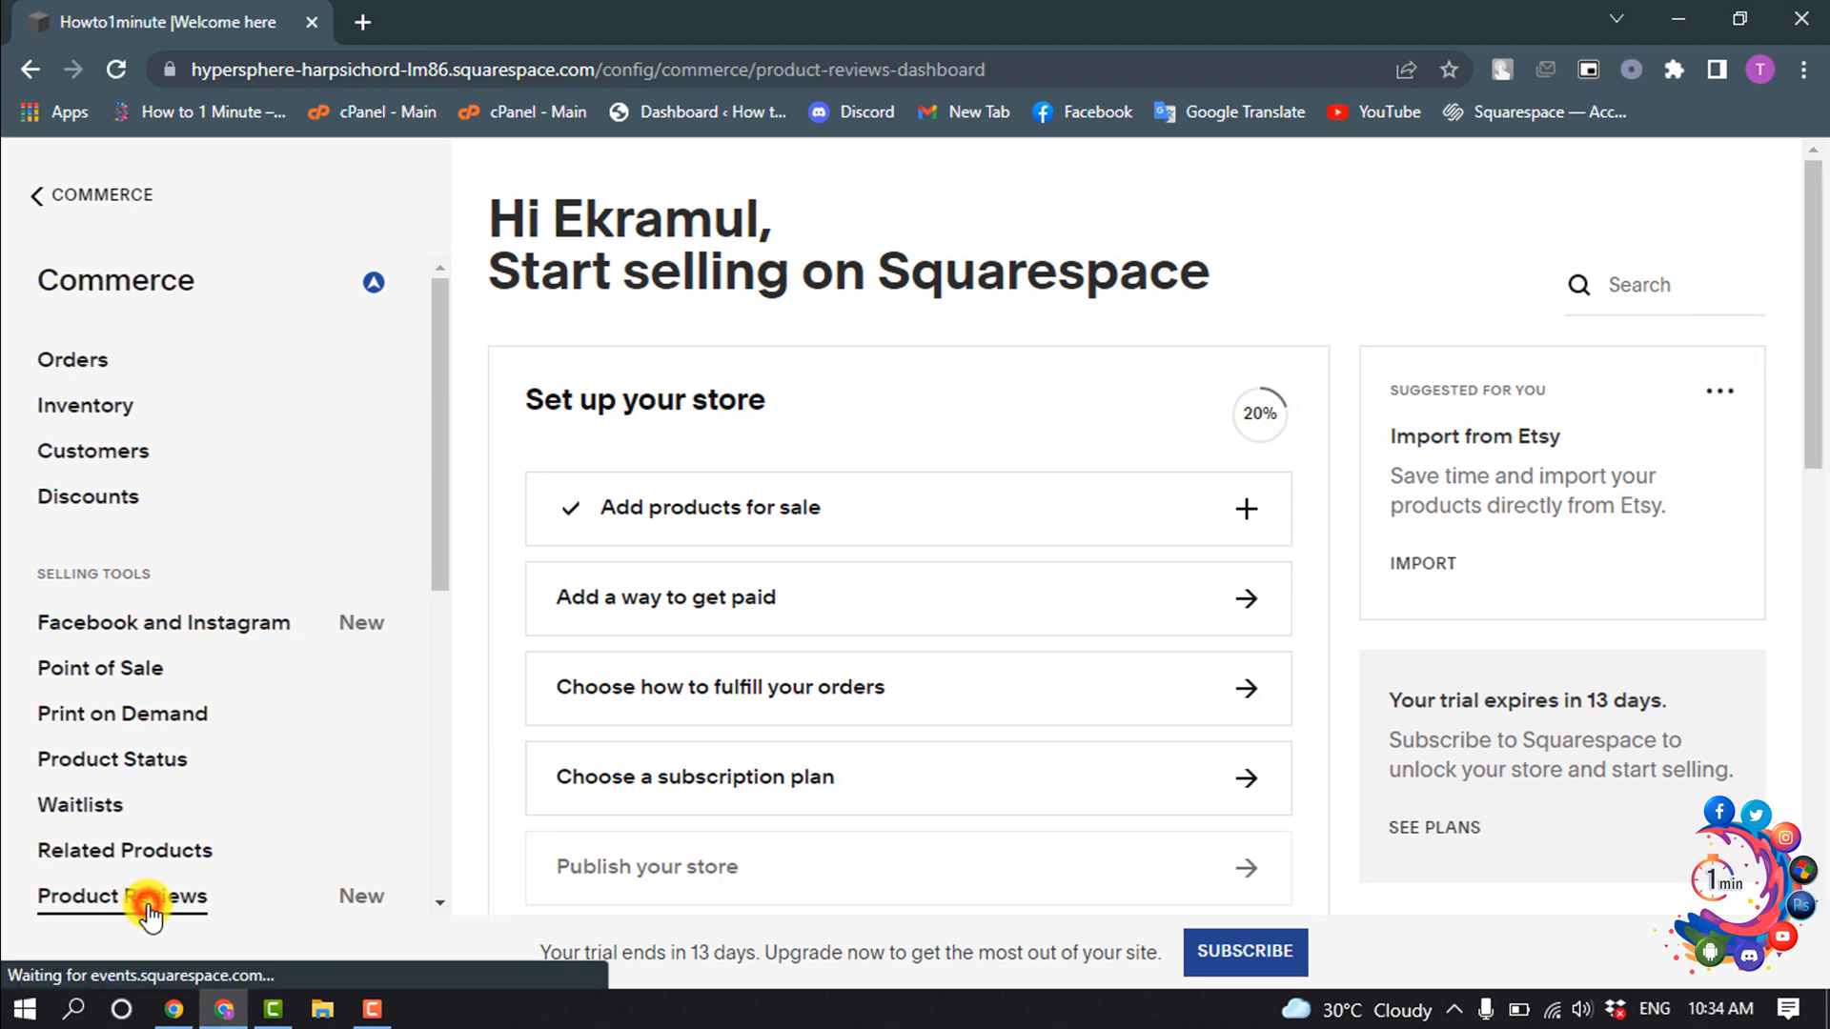
Step: Turn on Request reviews and Email notifications in the Product Reviews panel
click(120, 896)
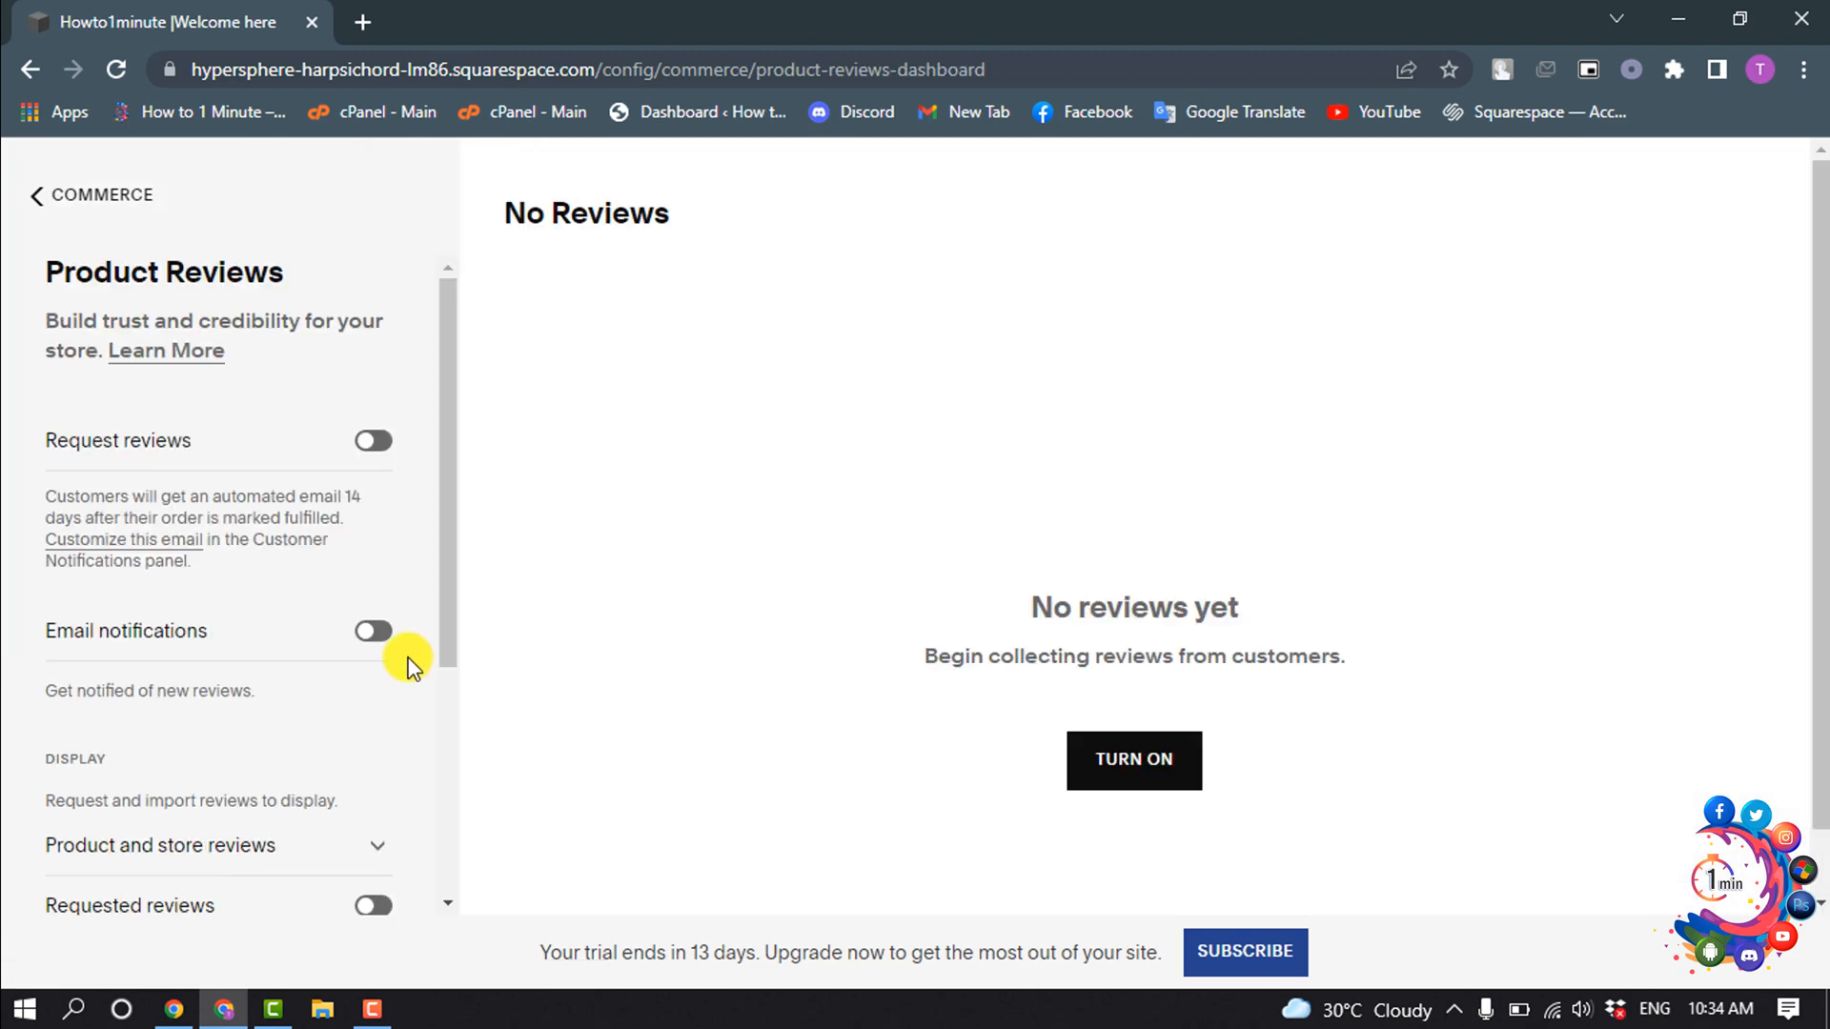
mouse_move(440, 637)
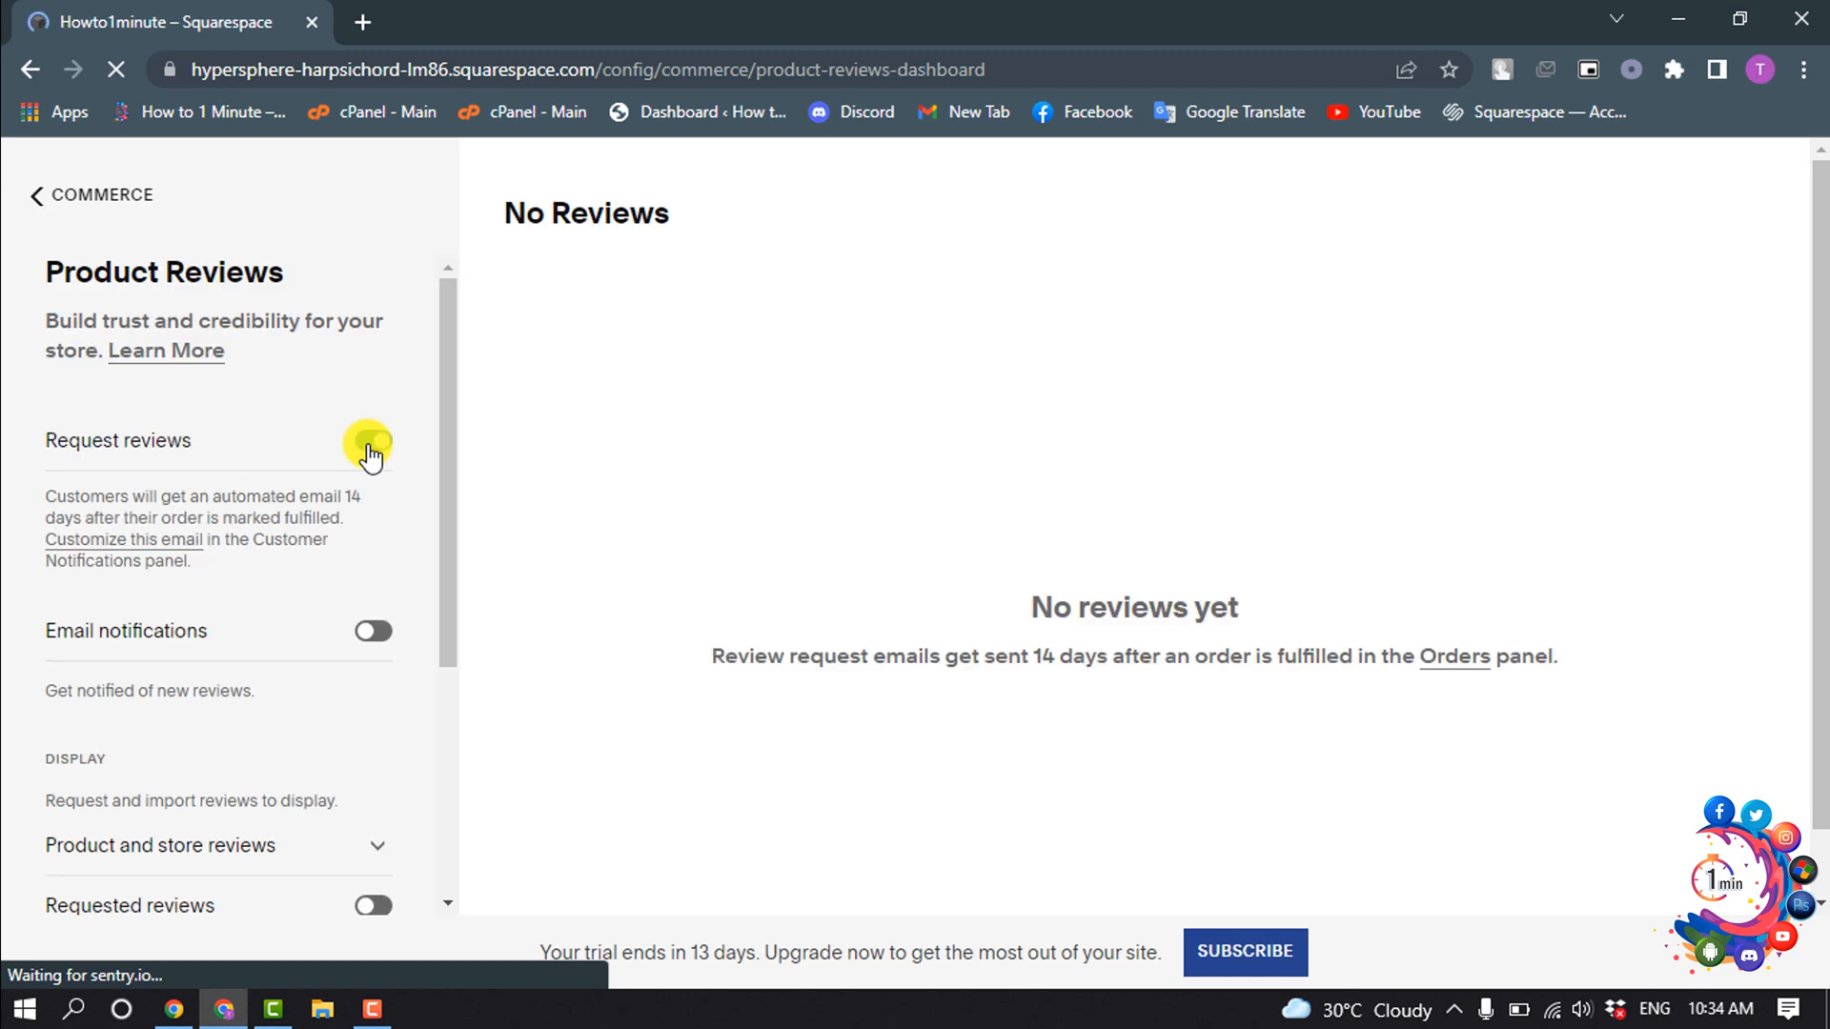
click(372, 440)
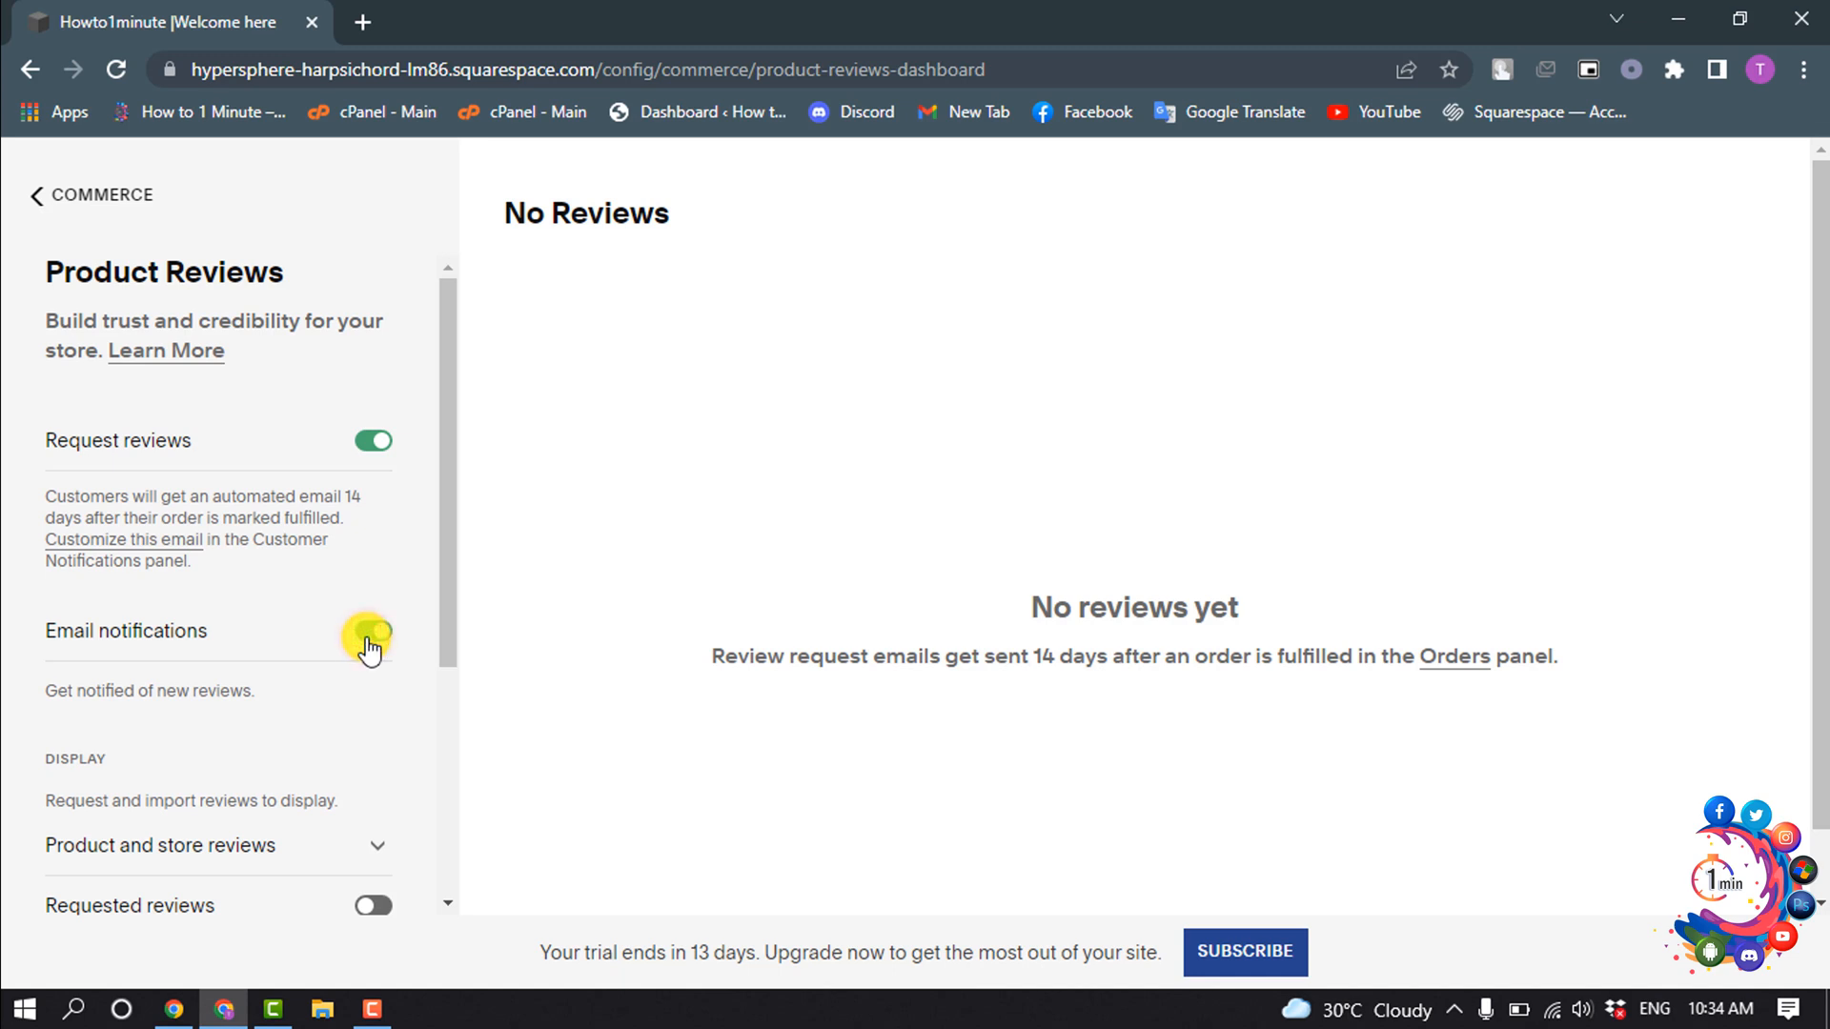
scroll(down, 3)
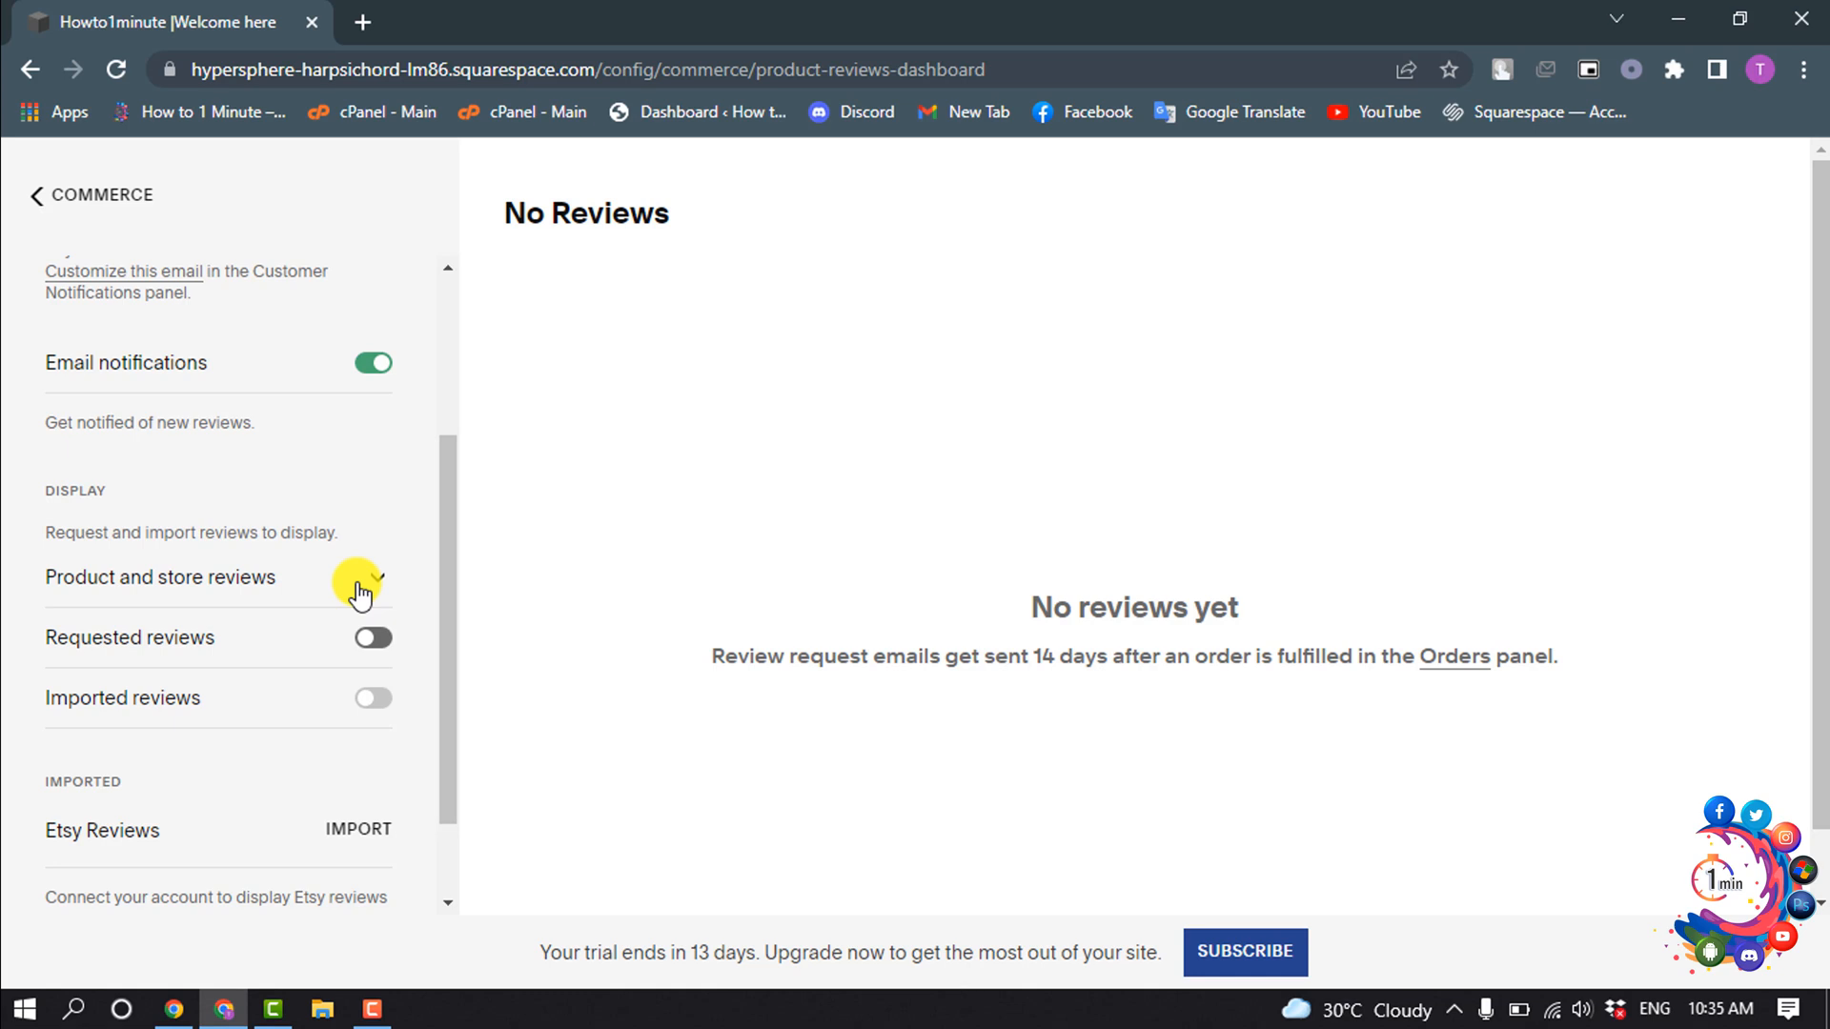
click(362, 577)
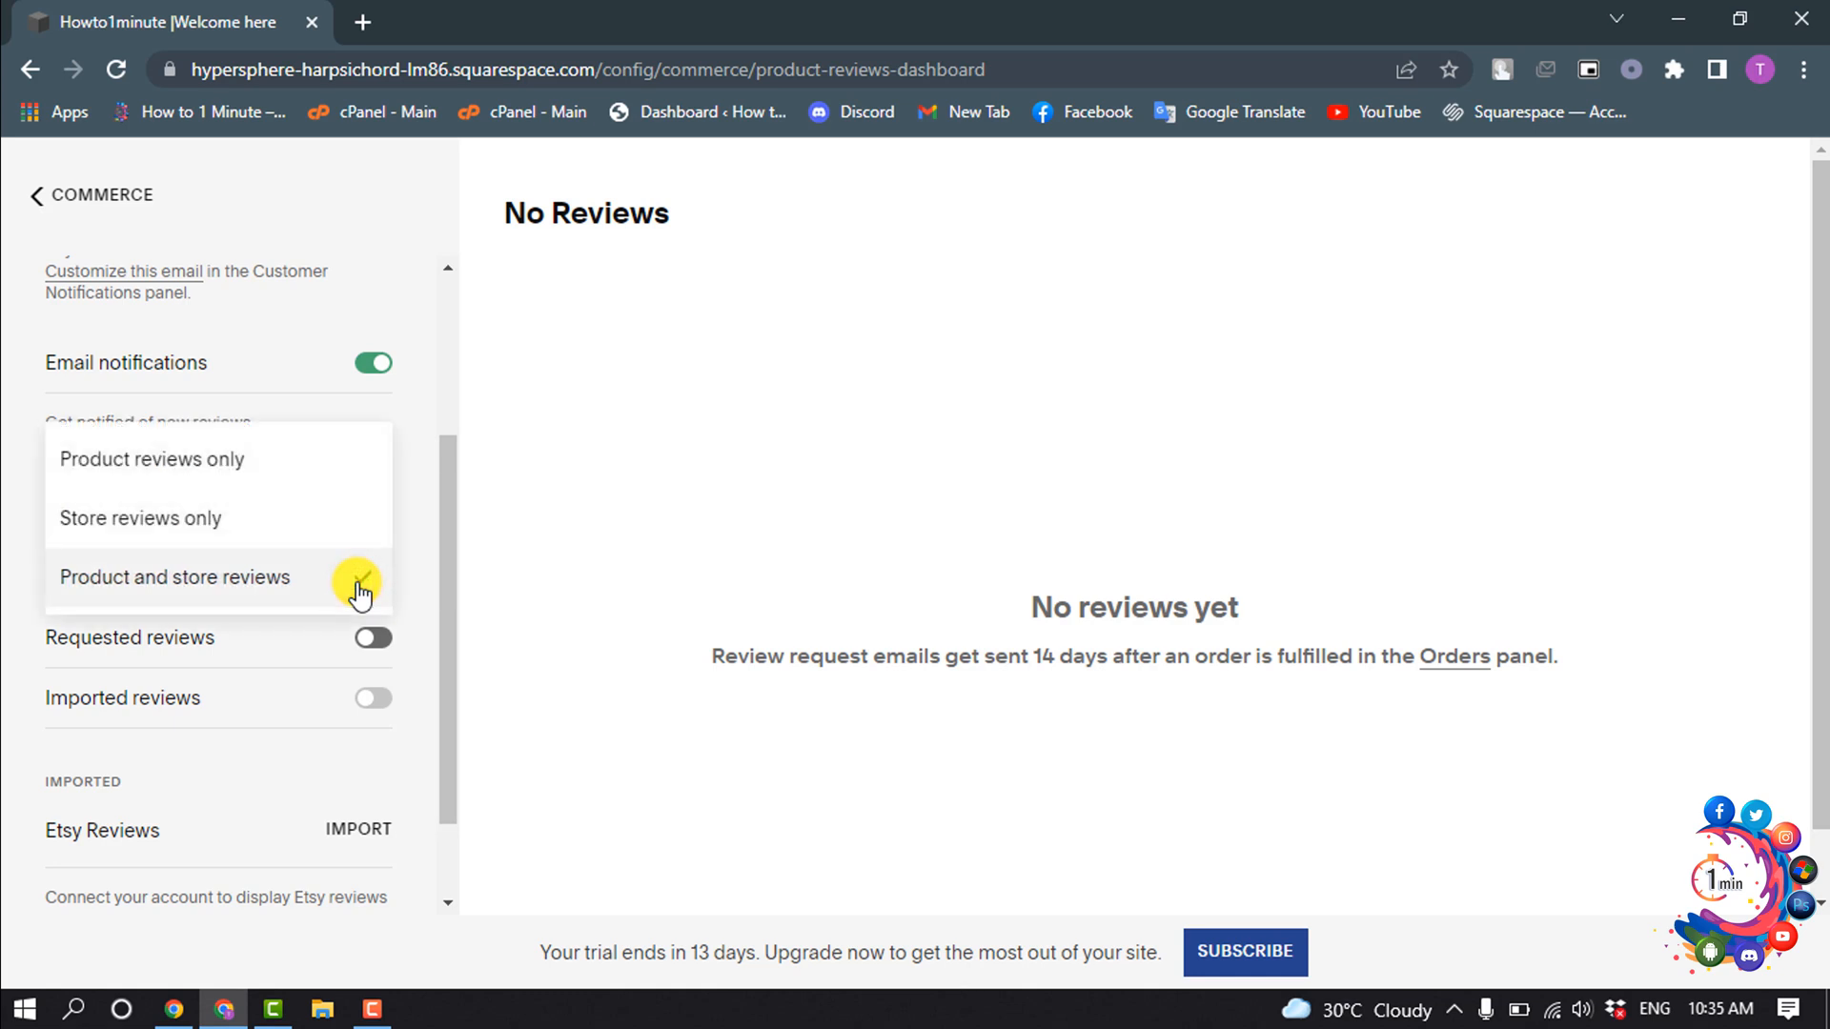
mouse_move(139, 459)
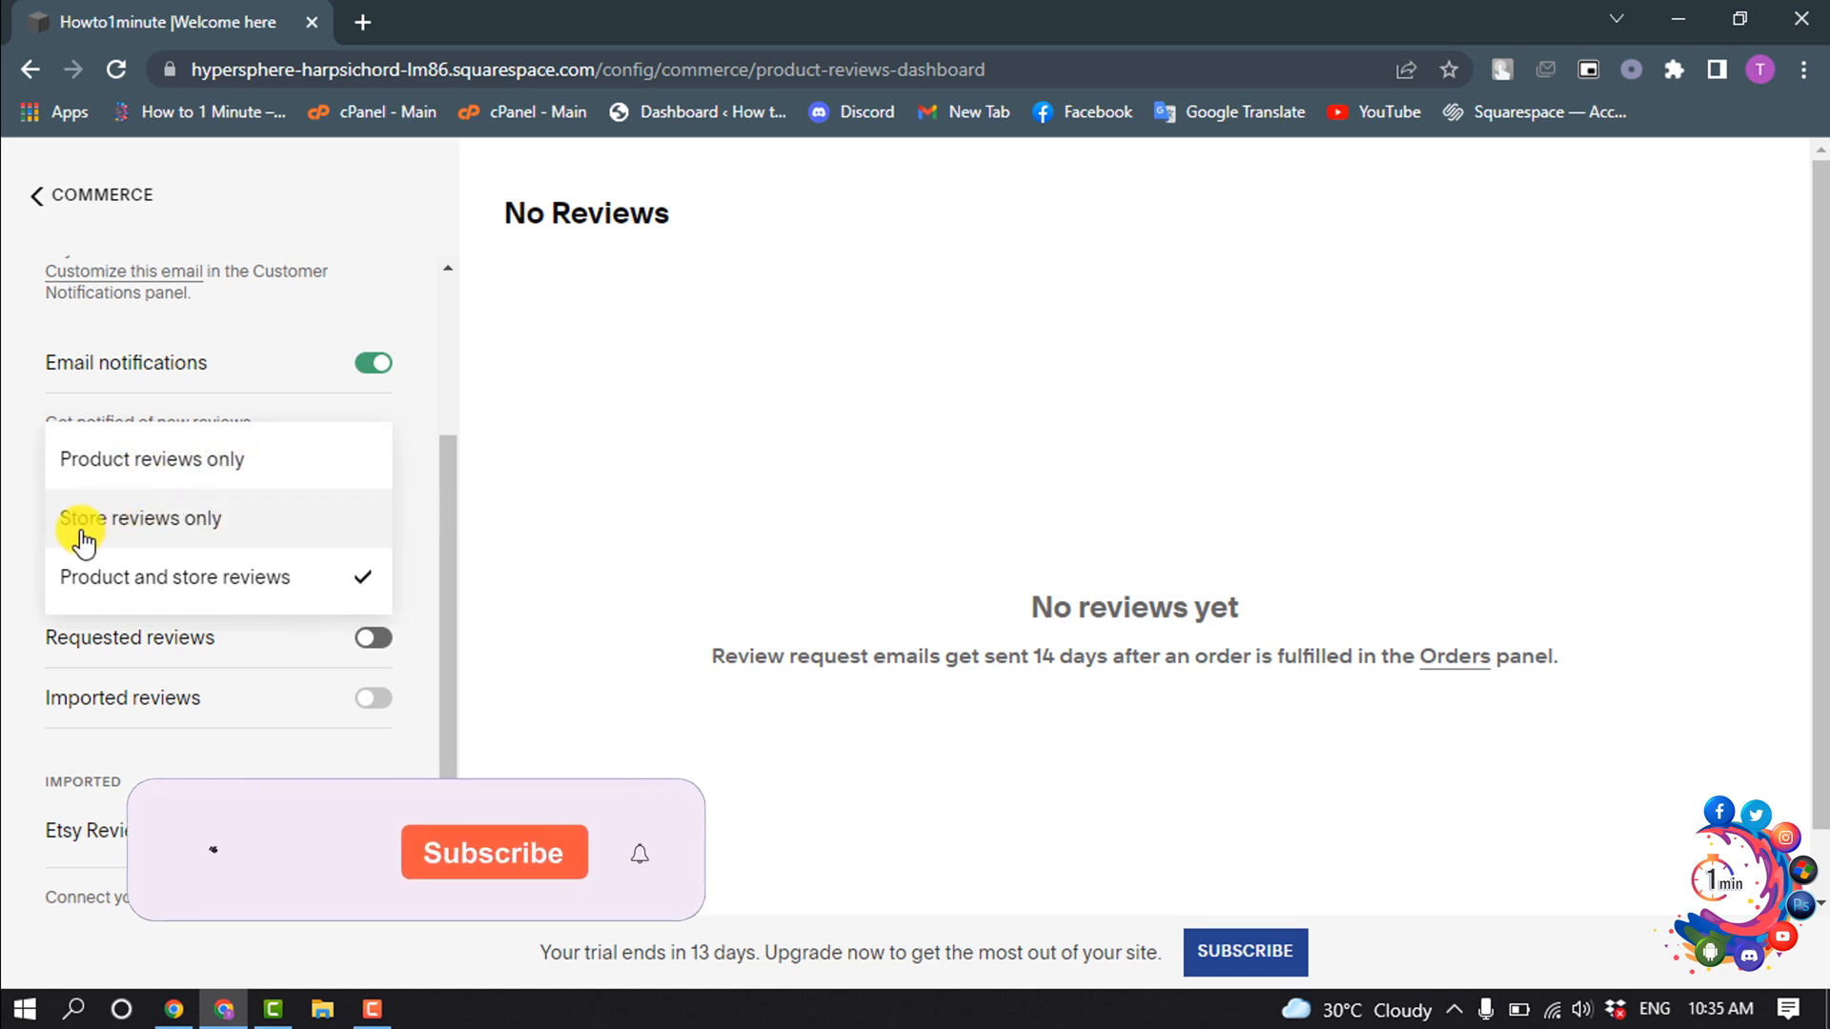
mouse_move(126, 609)
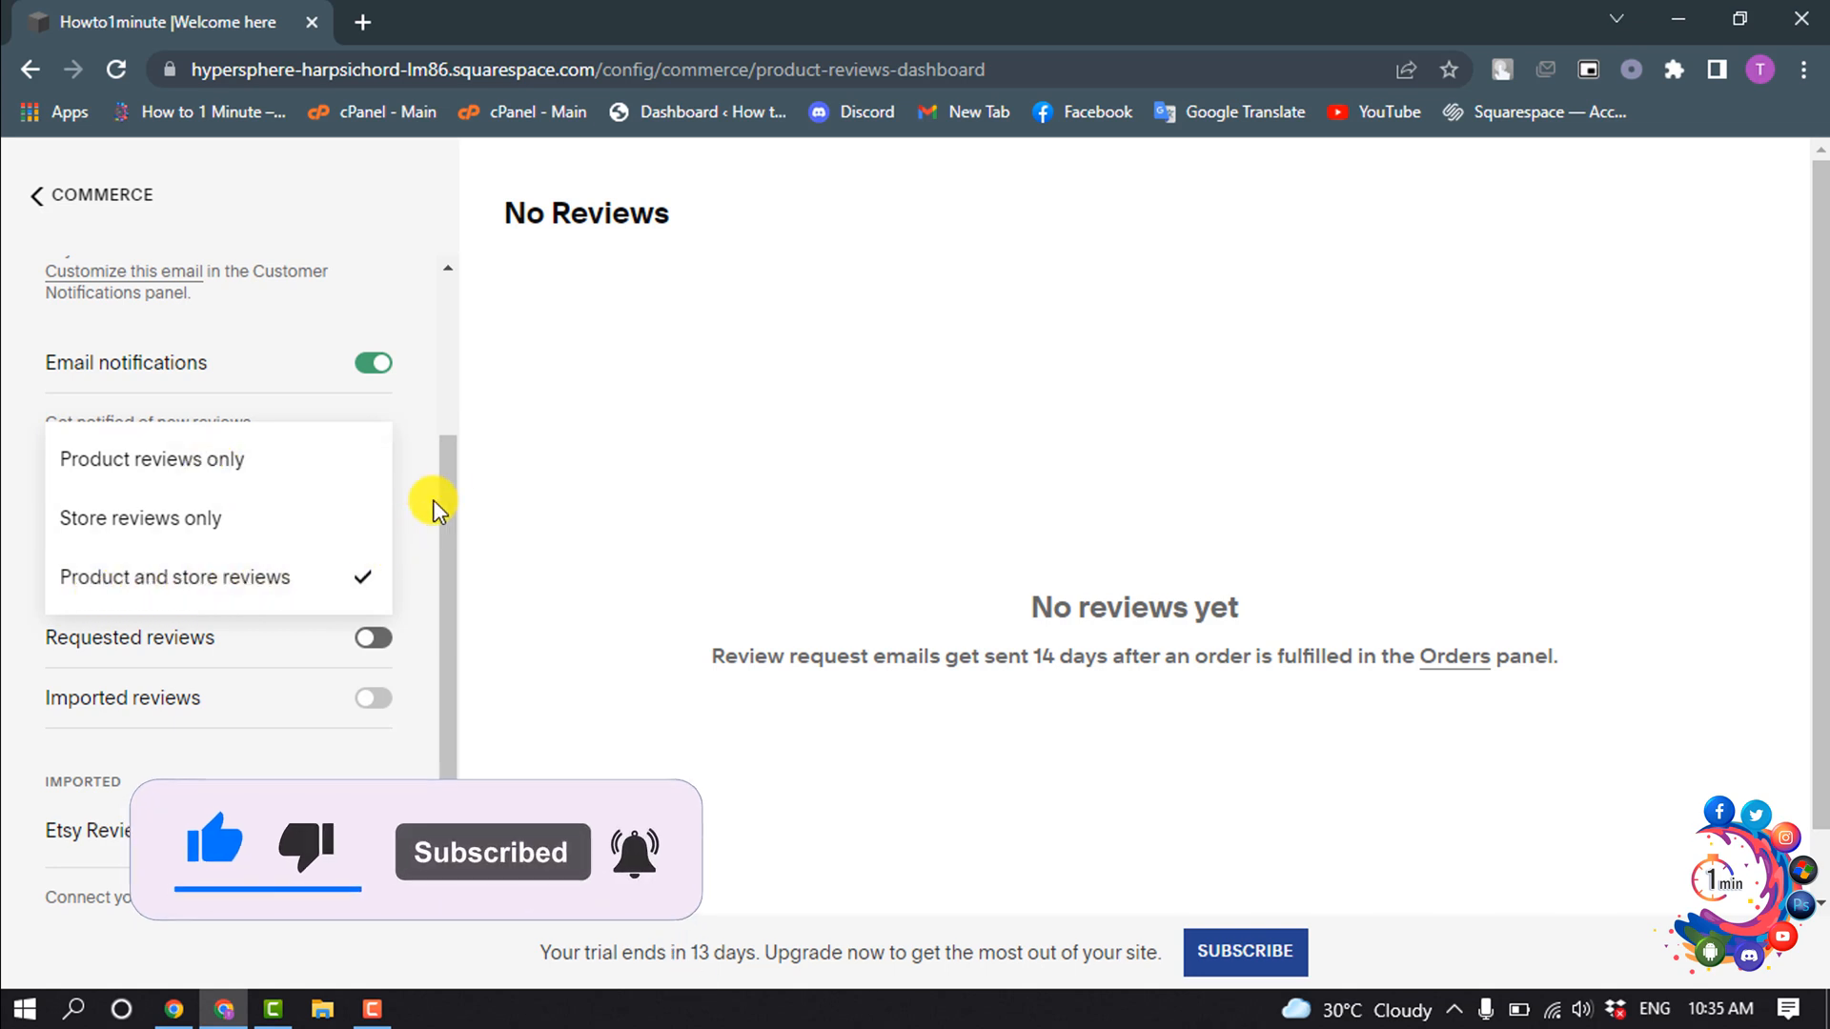
click(175, 576)
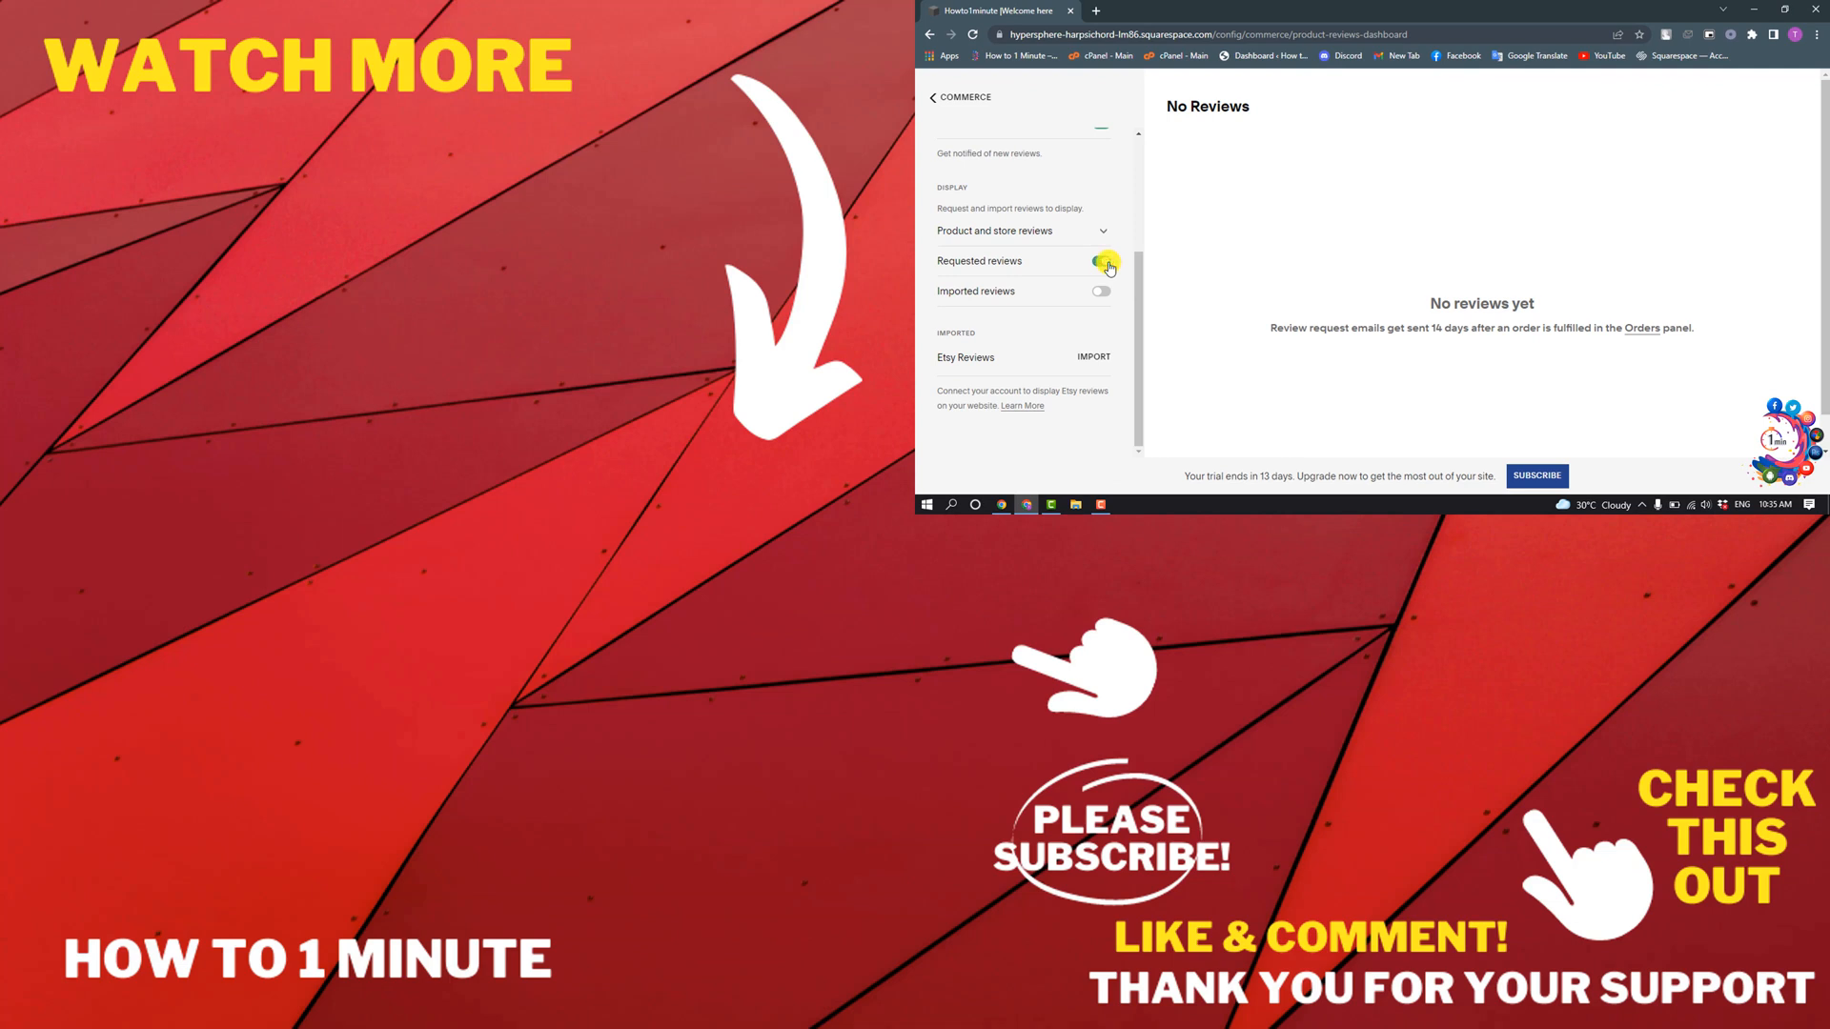
Step: Scroll the Product Reviews panel to review the enabled toggles
scroll(up, 3)
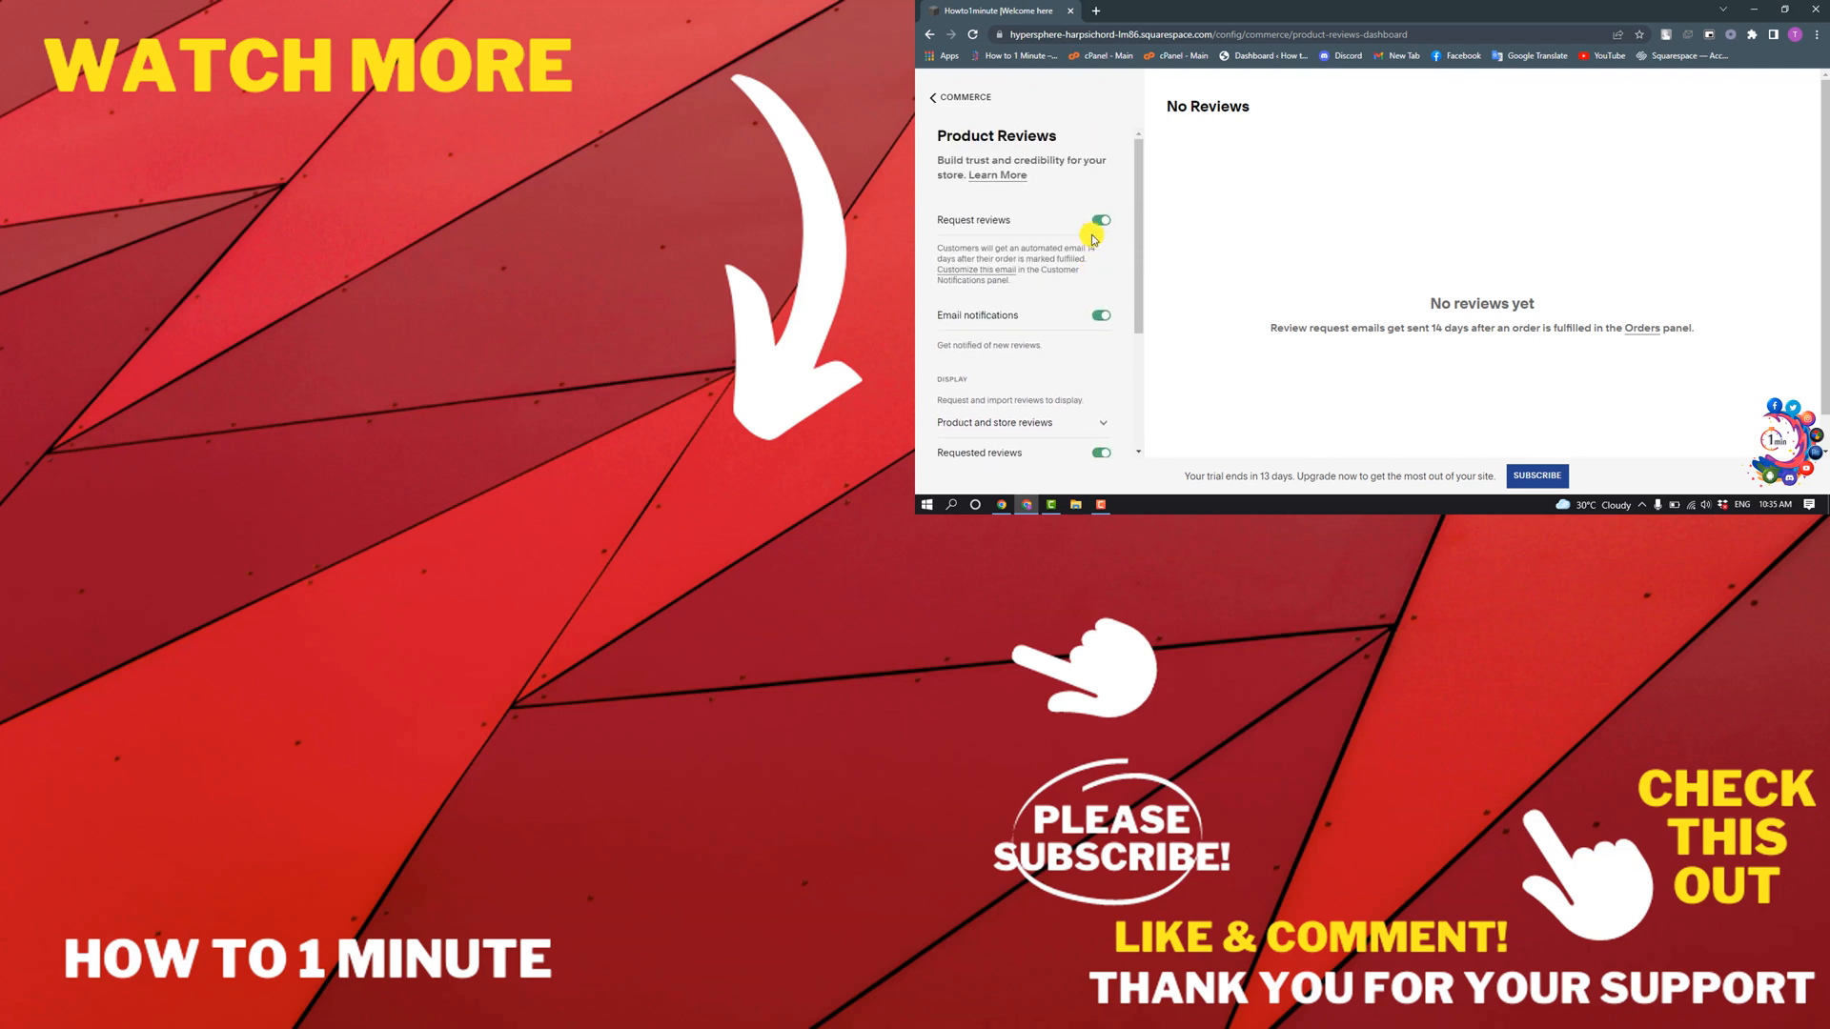